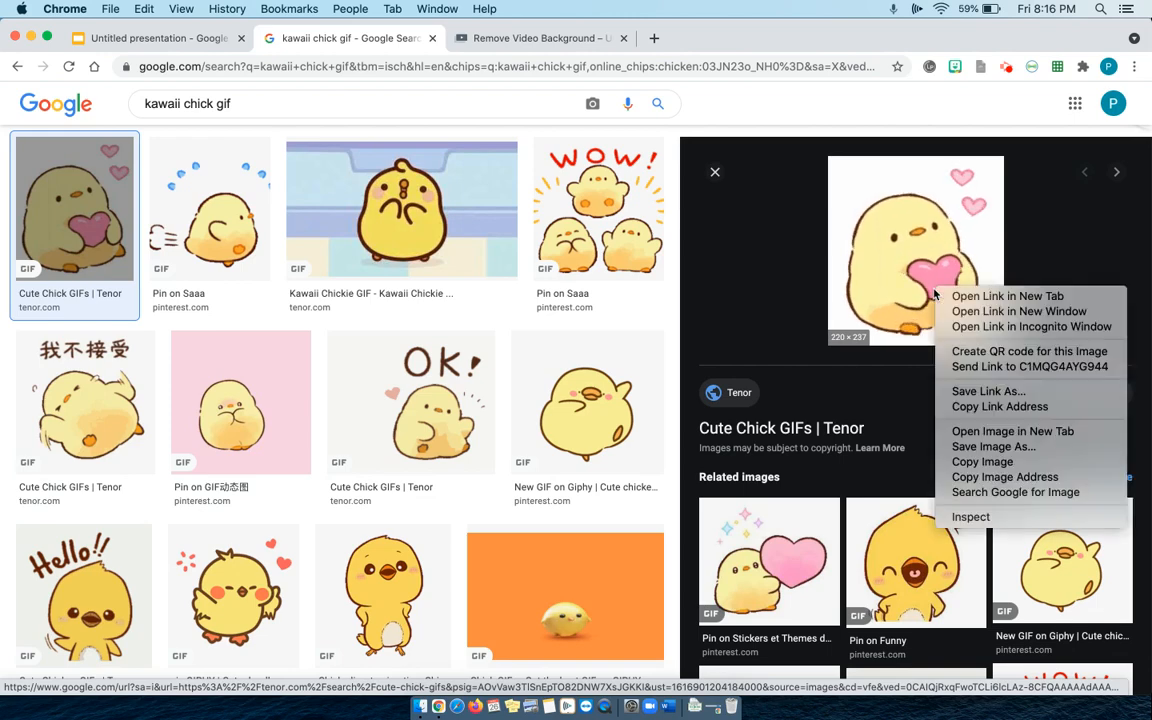
Step: Save the chick-with-pink-heart GIF to the computer and return to the presentation
left_click(924, 404)
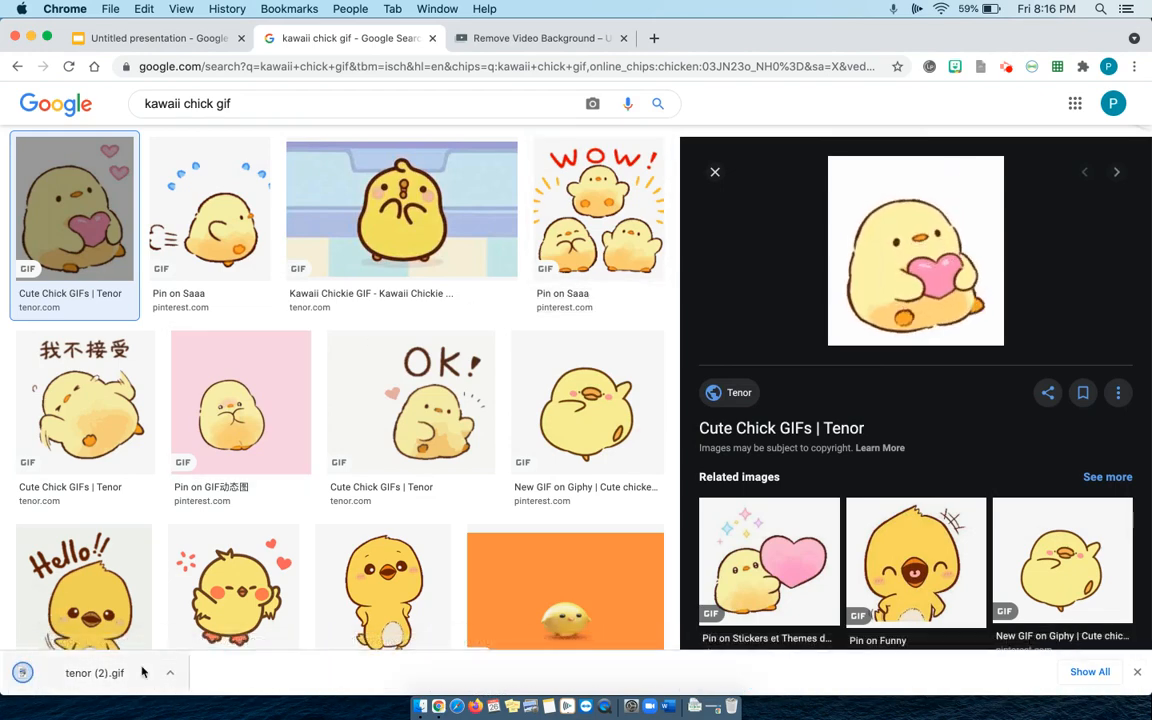
left_click(156, 38)
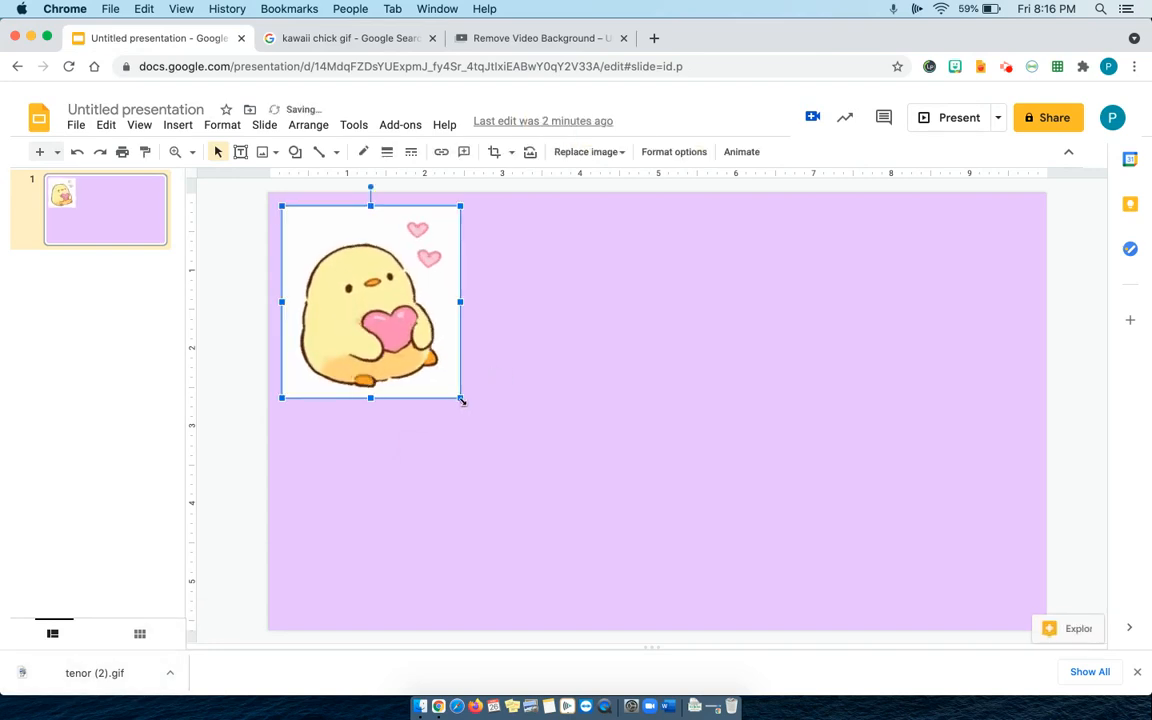
Step: Enlarge the inserted chick GIF so it fills the left half of the slide
left_click_drag(460, 398, 652, 604)
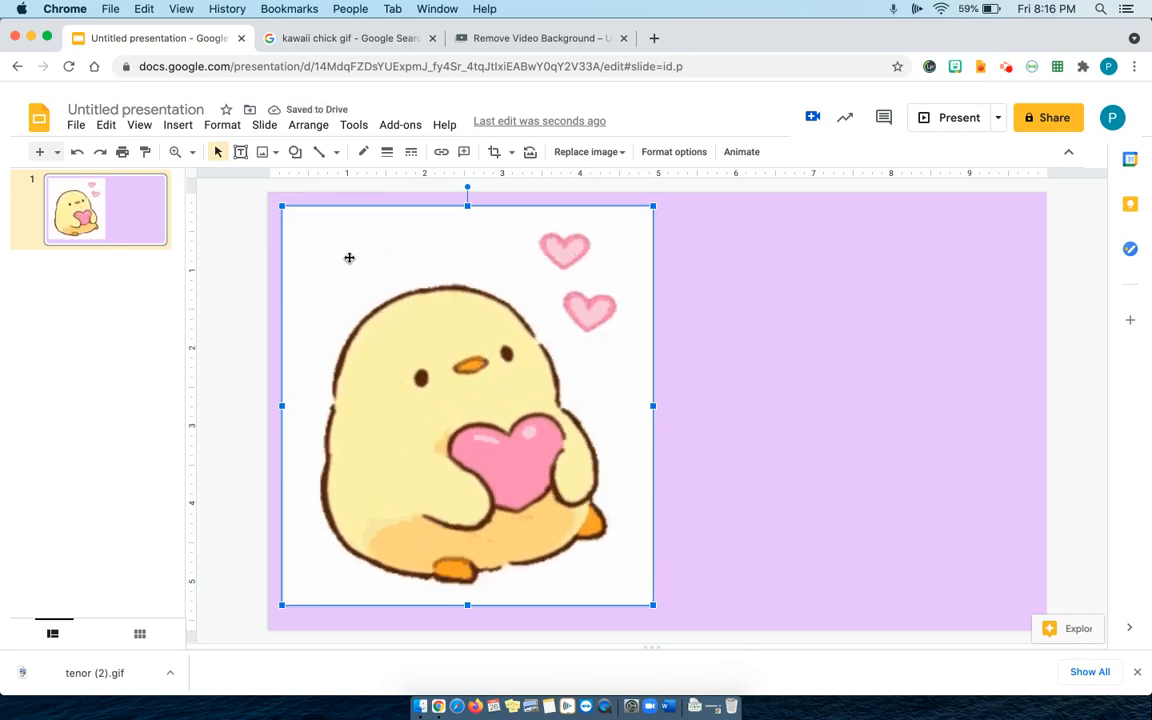
mouse_move(540, 38)
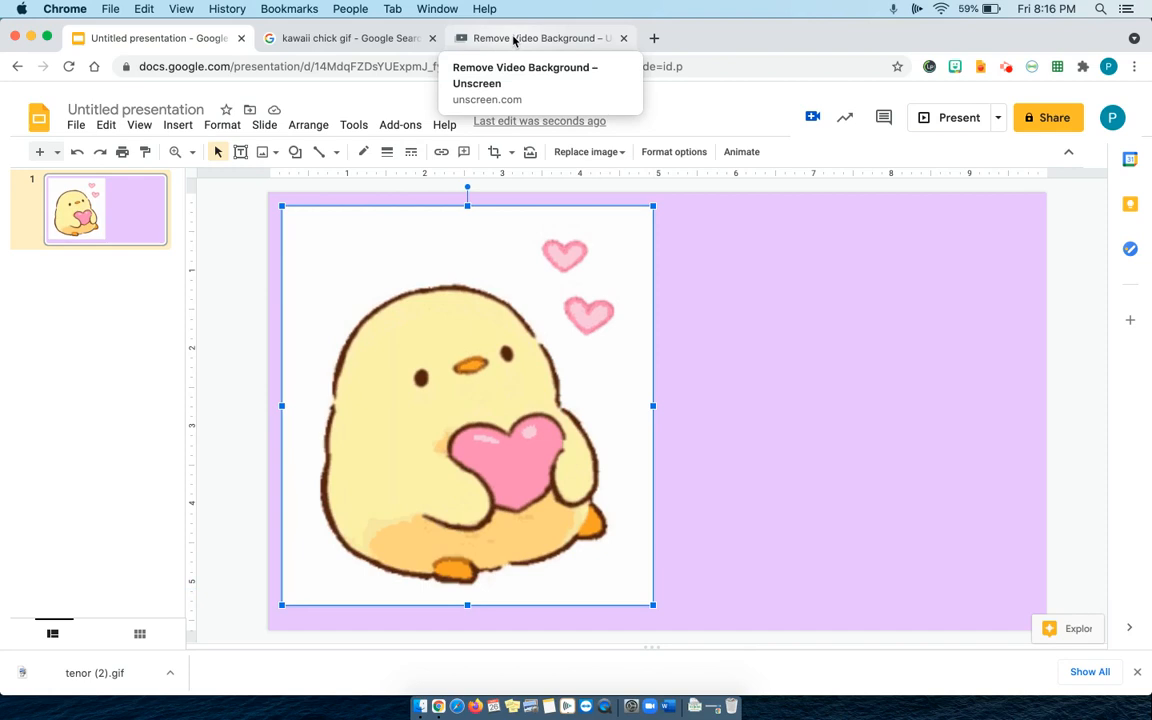
Step: Download the background-free chick GIF from unscreen.com and return to the slide
left_click(540, 38)
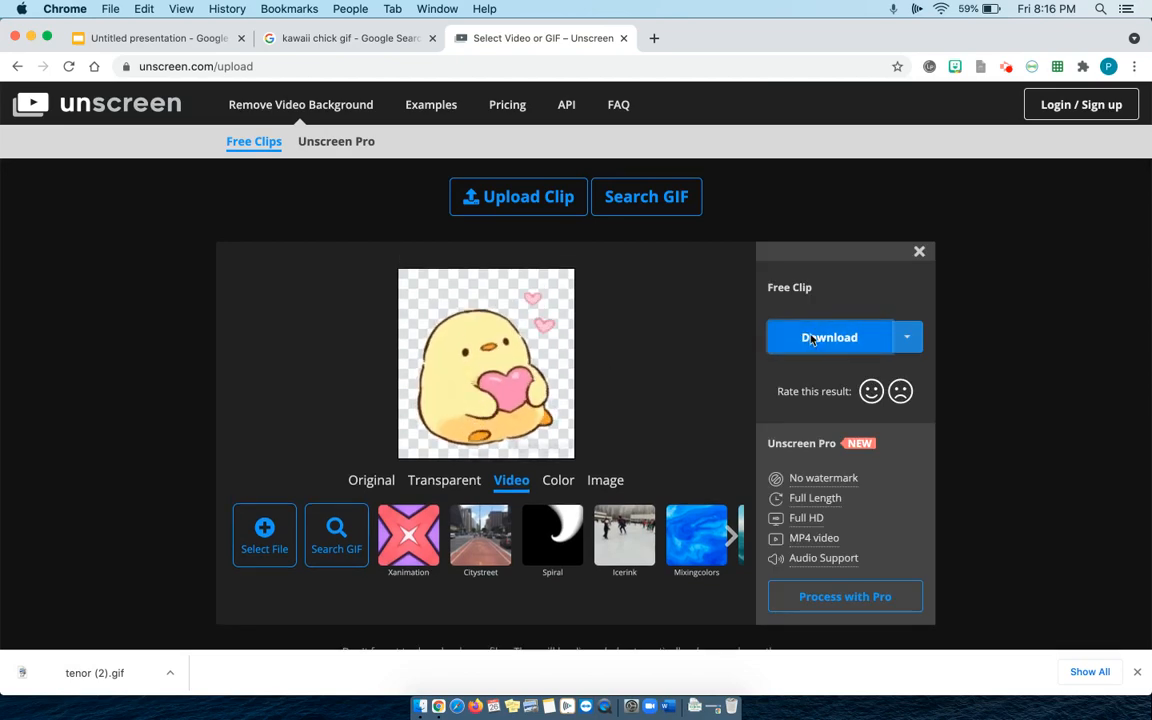
left_click(828, 336)
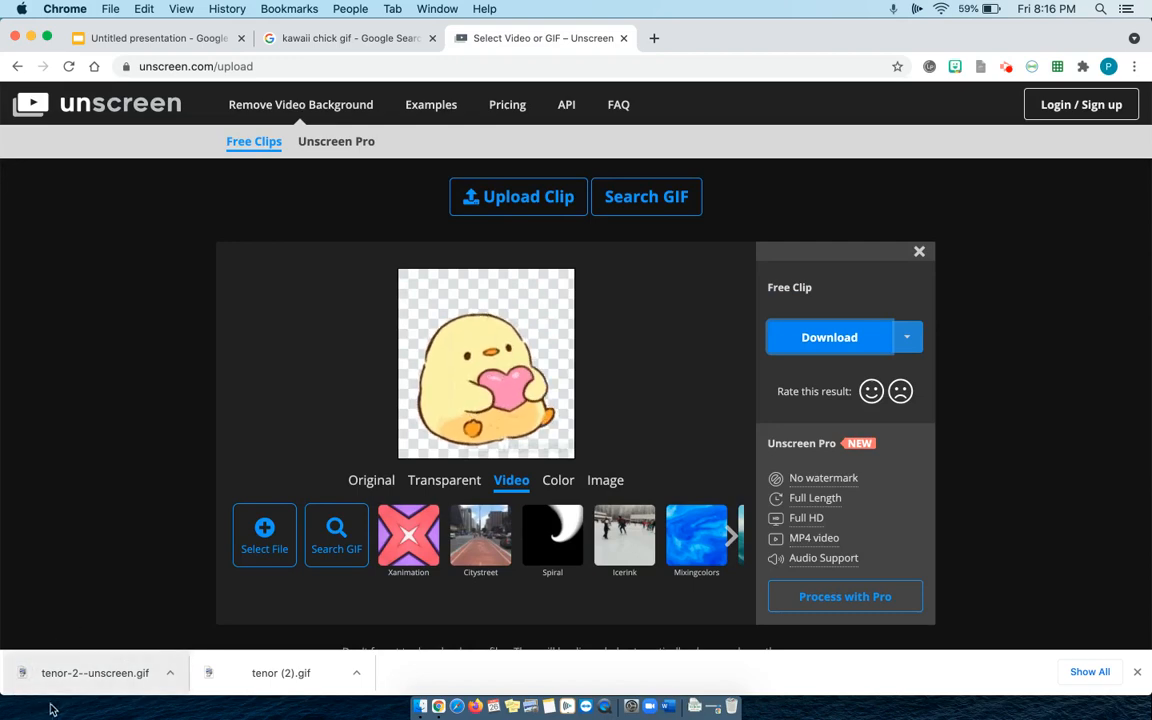
left_click(156, 38)
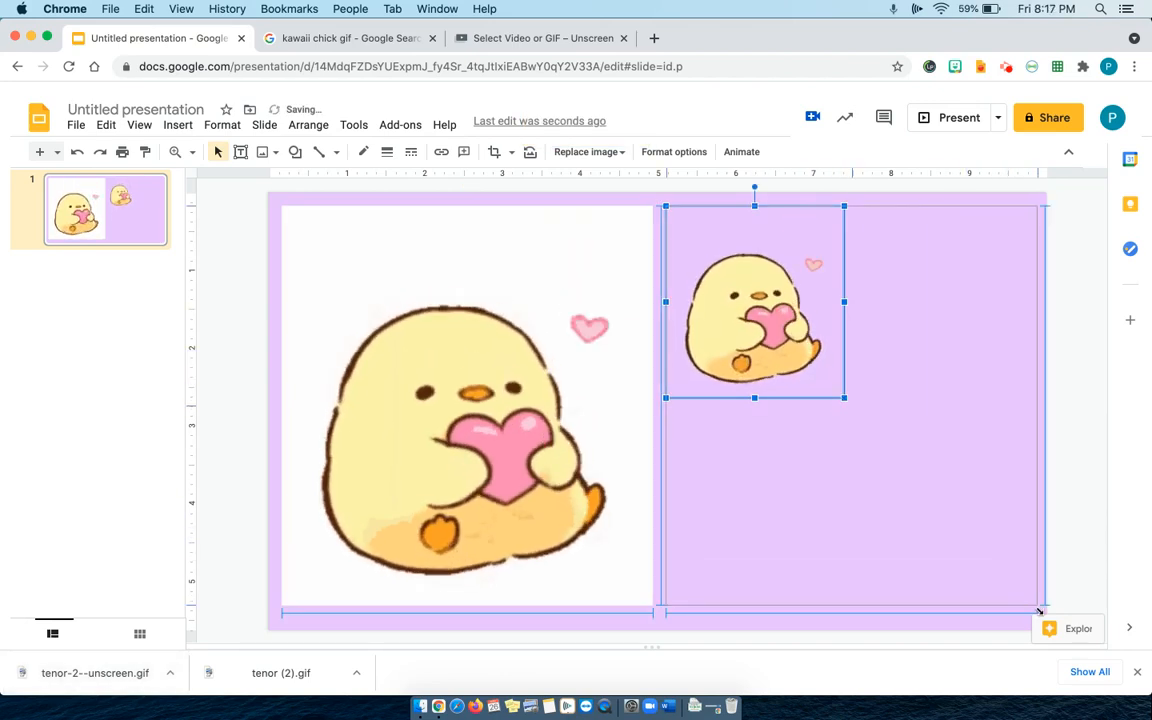
Step: Enlarge the transparent chick to fill the right half beside the original
left_click_drag(844, 396, 1046, 616)
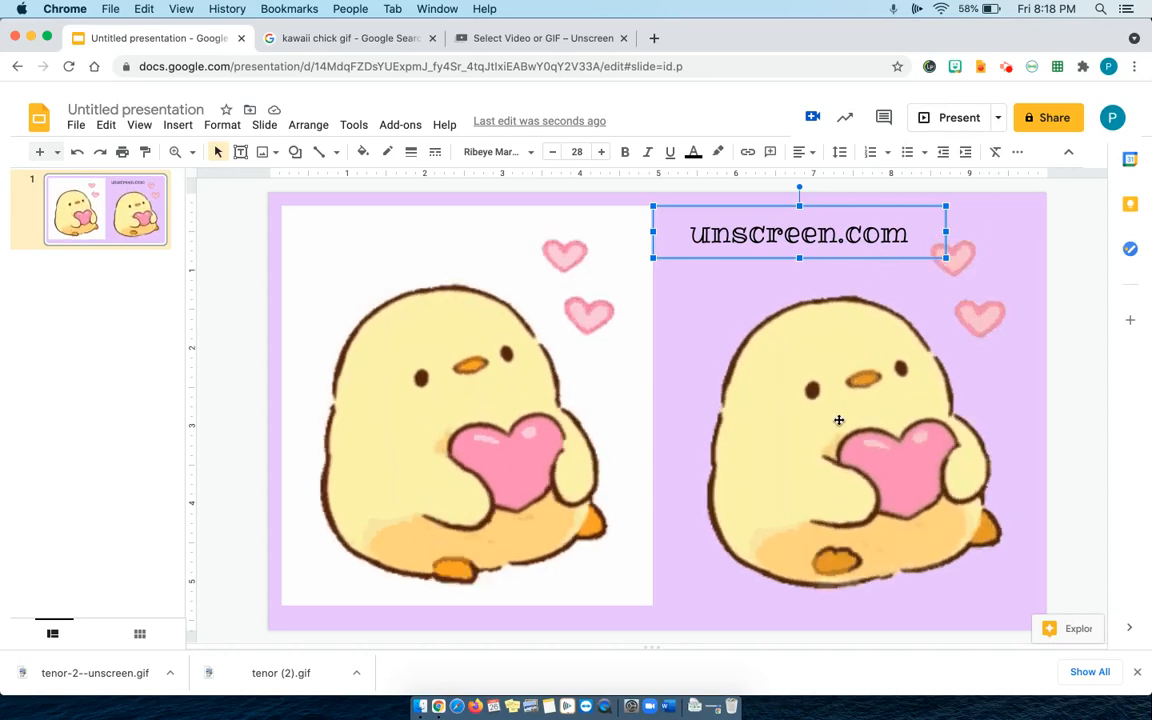
mouse_move(1048, 116)
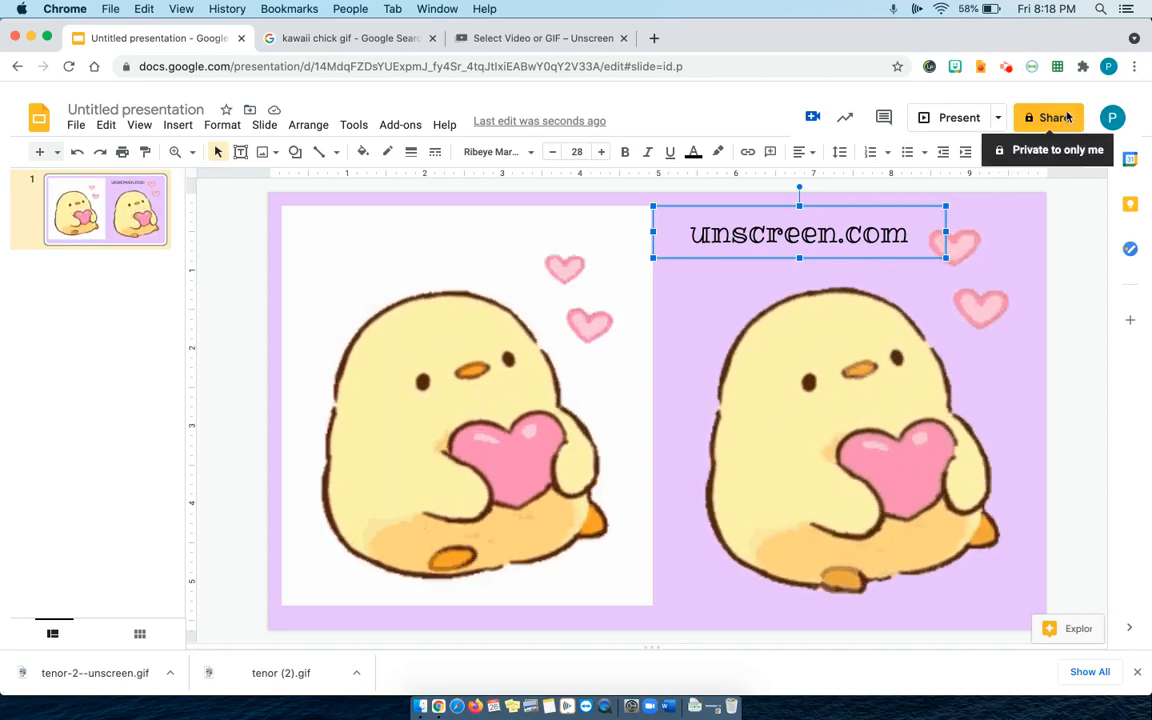